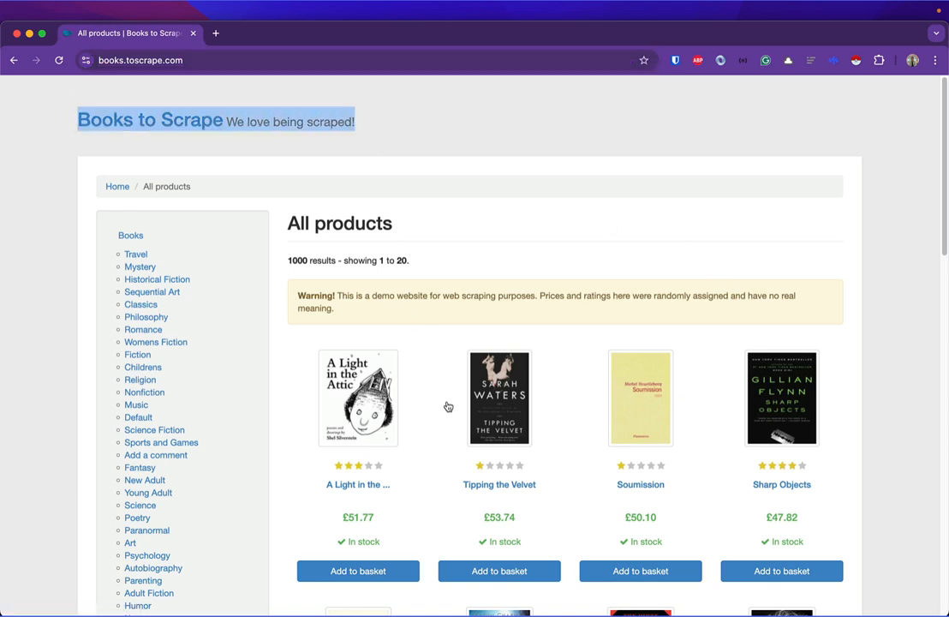
Inspect the HTML markup behind a book on the Books to Scrape listing.
scroll("down", 3)
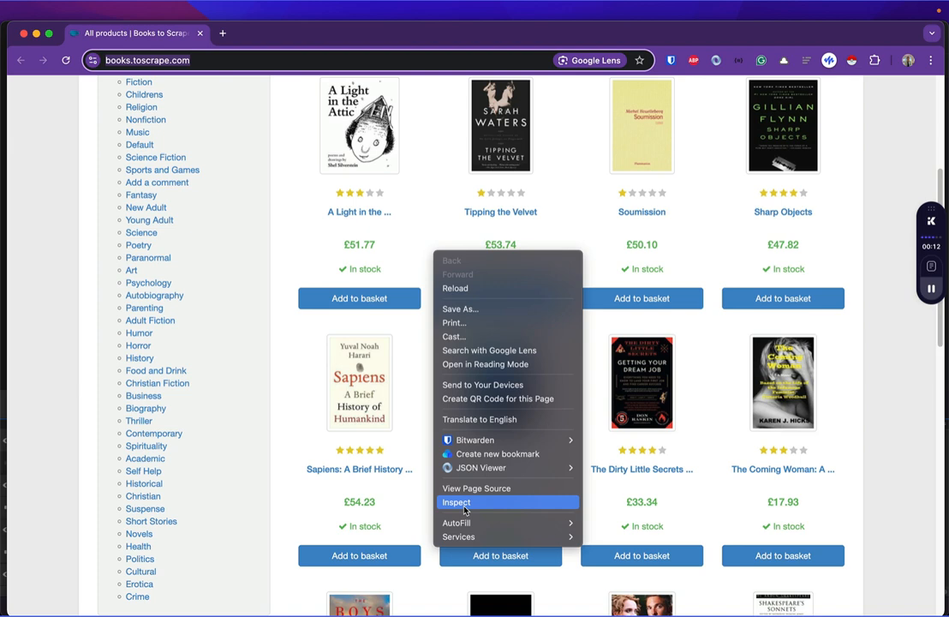
left_click(456, 502)
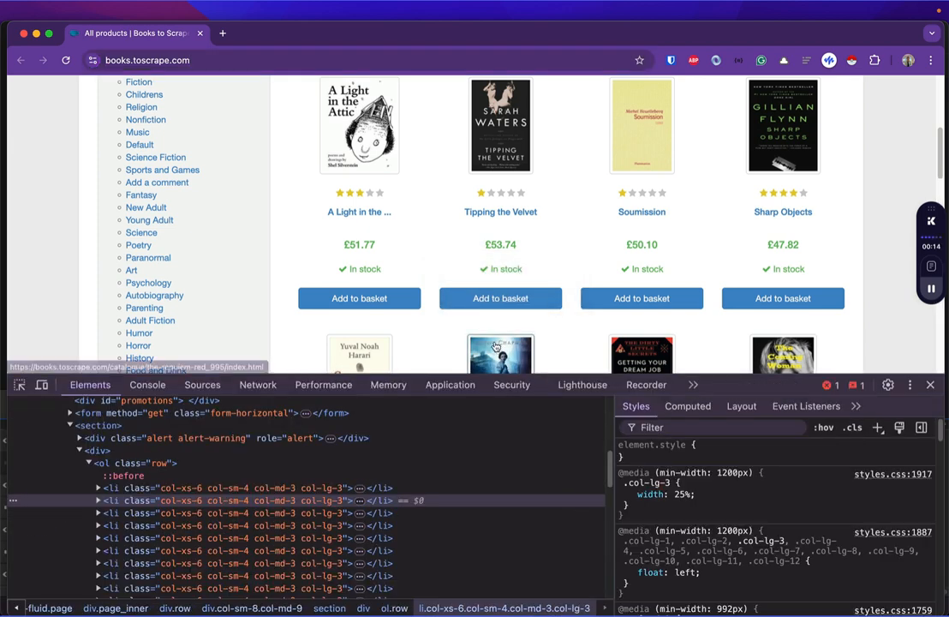
mouse_move(402, 334)
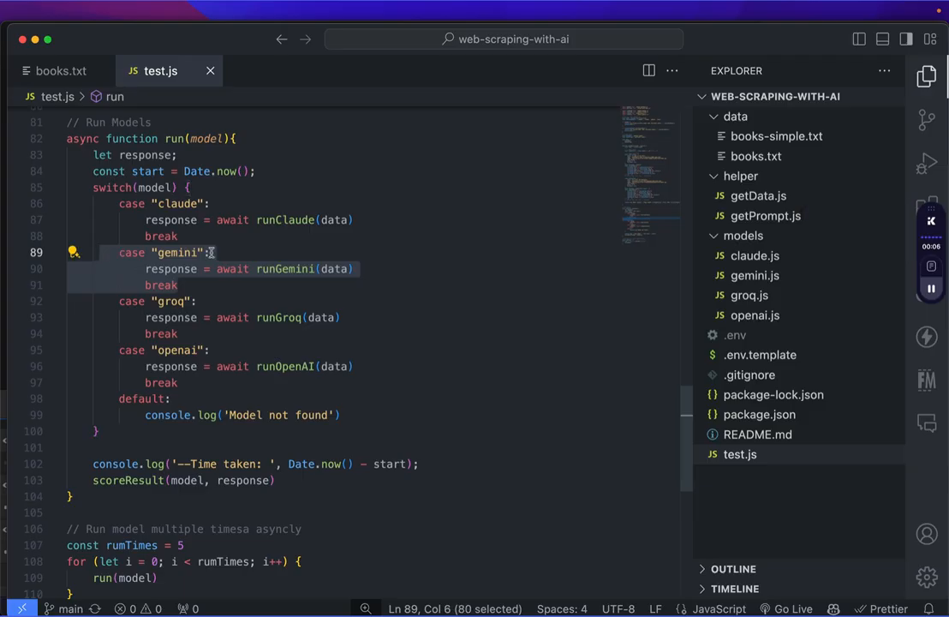
Review getBooksPrompt in helper/getPrompt.js, highlighting the books JSON structure and numeric star_rating field.
left_click(754, 274)
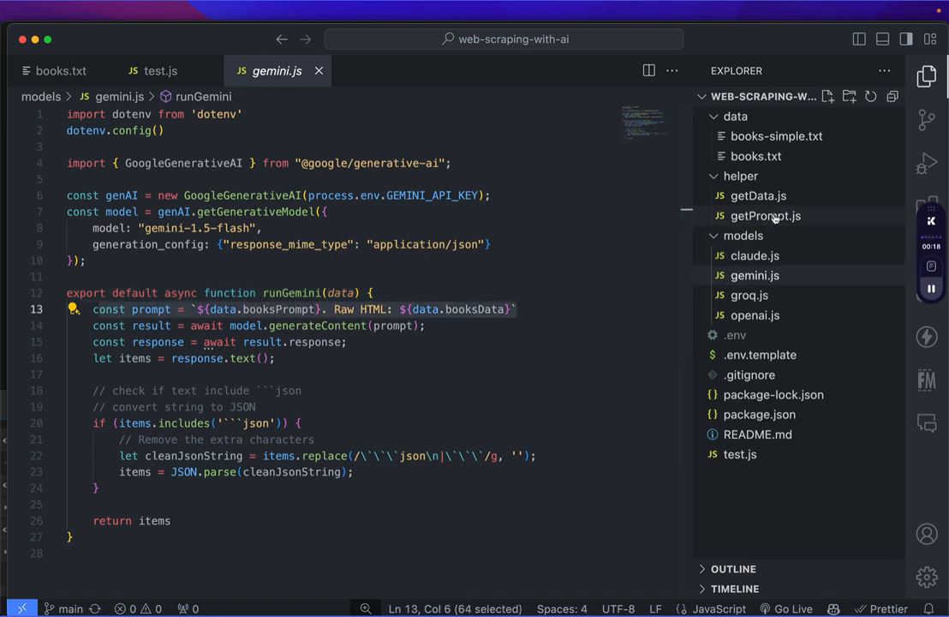
left_click(764, 216)
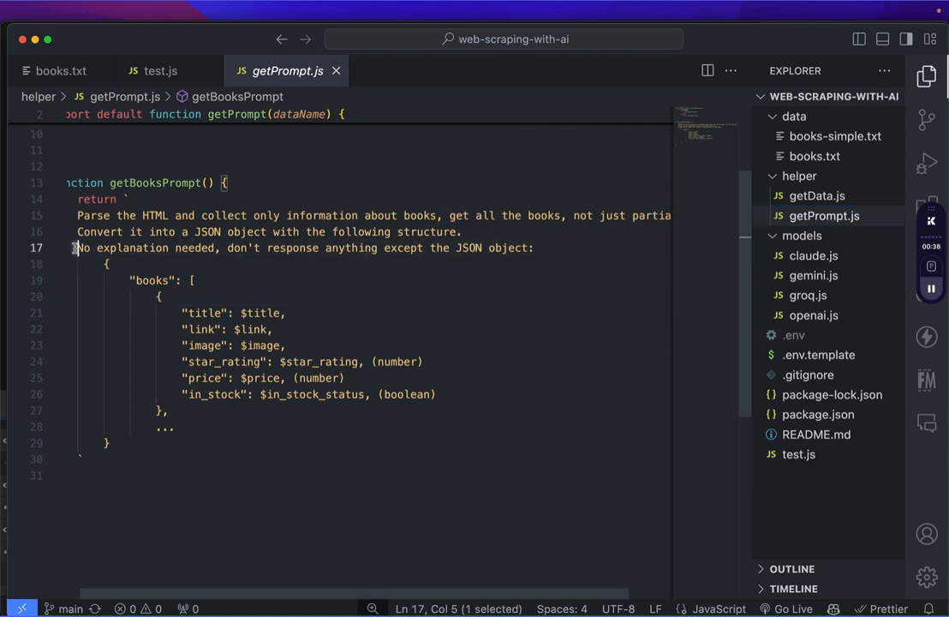
left_click_drag(77, 247, 222, 247)
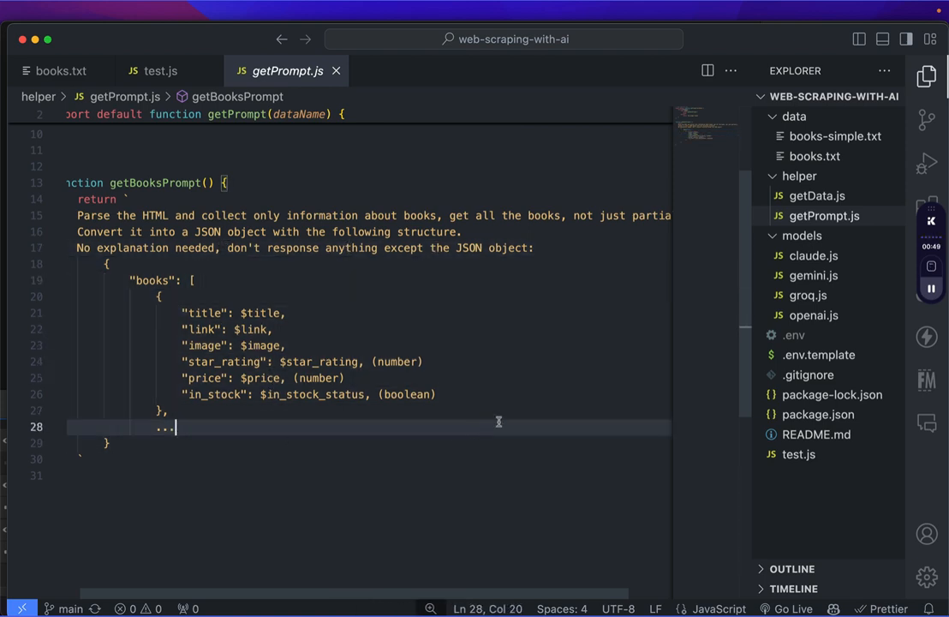
left_click(370, 359)
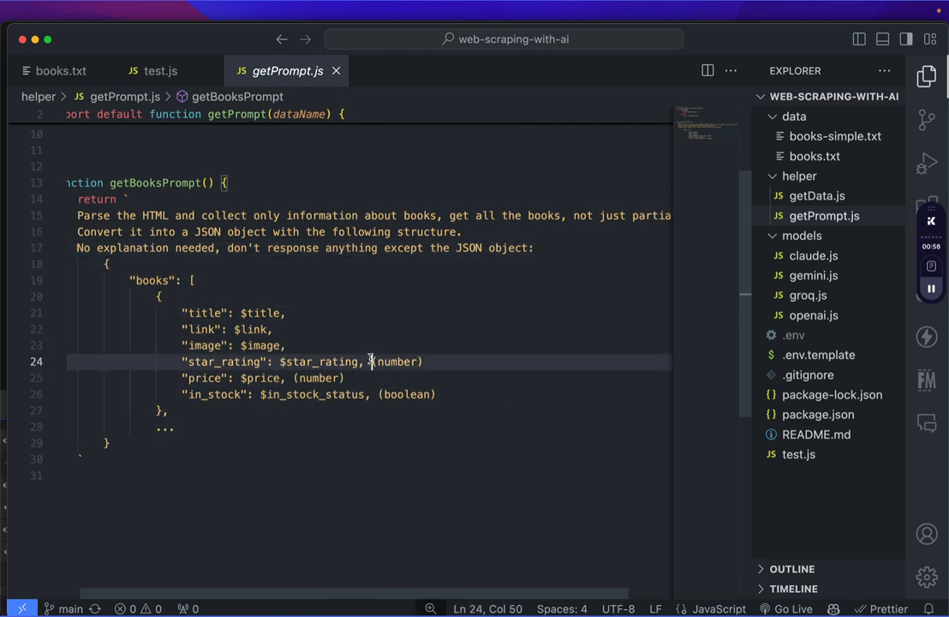
left_click(289, 379)
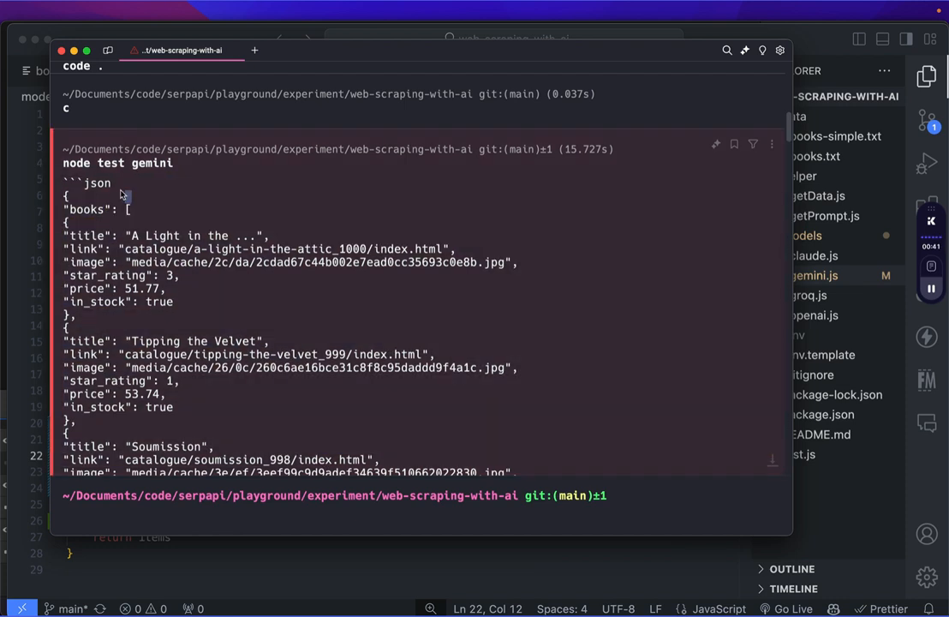
Check Gemini's raw JSON book output, return to test.js and rerun node test gemini.
double_click(96, 181)
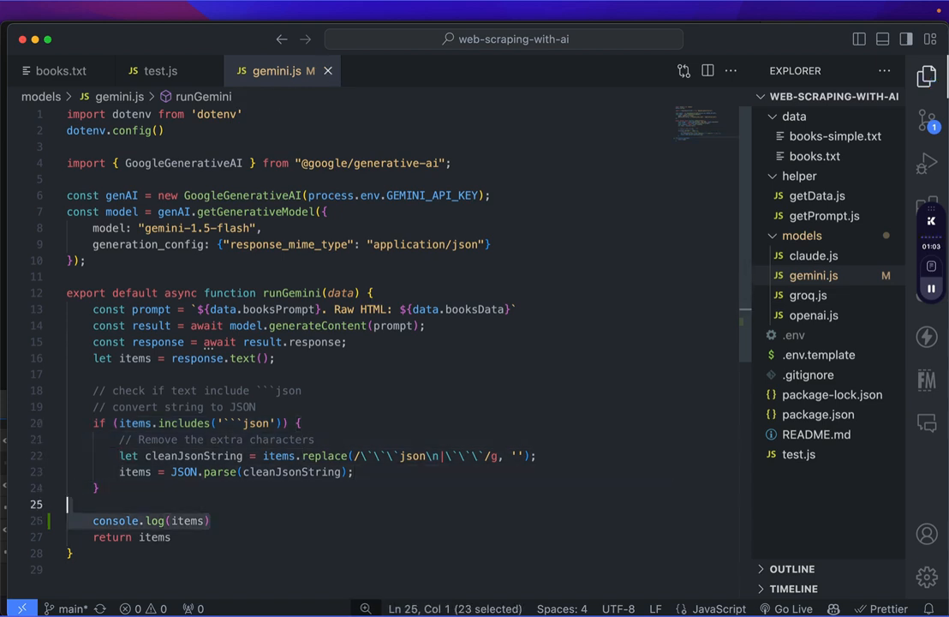
left_click(161, 70)
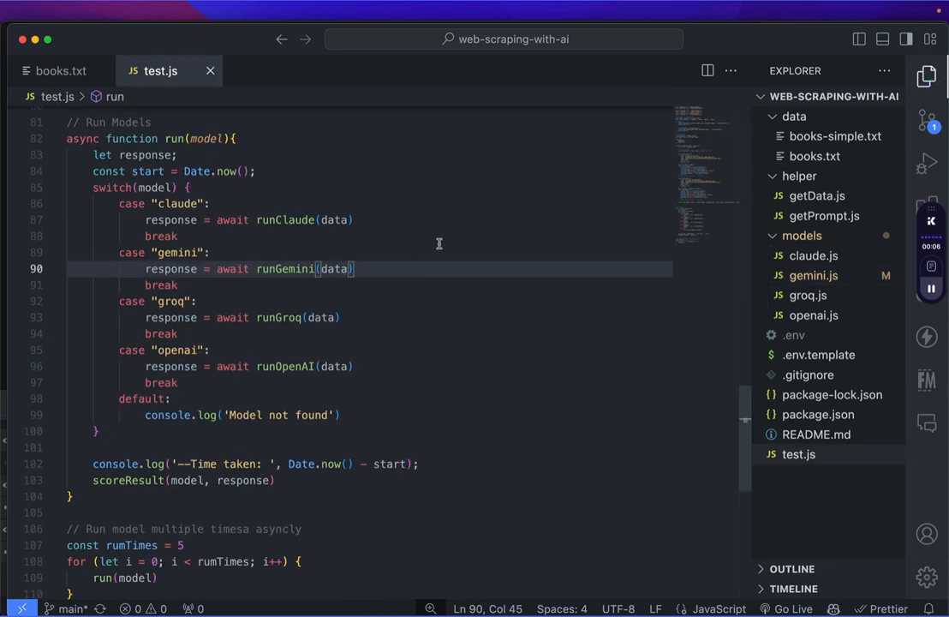
mouse_move(118, 555)
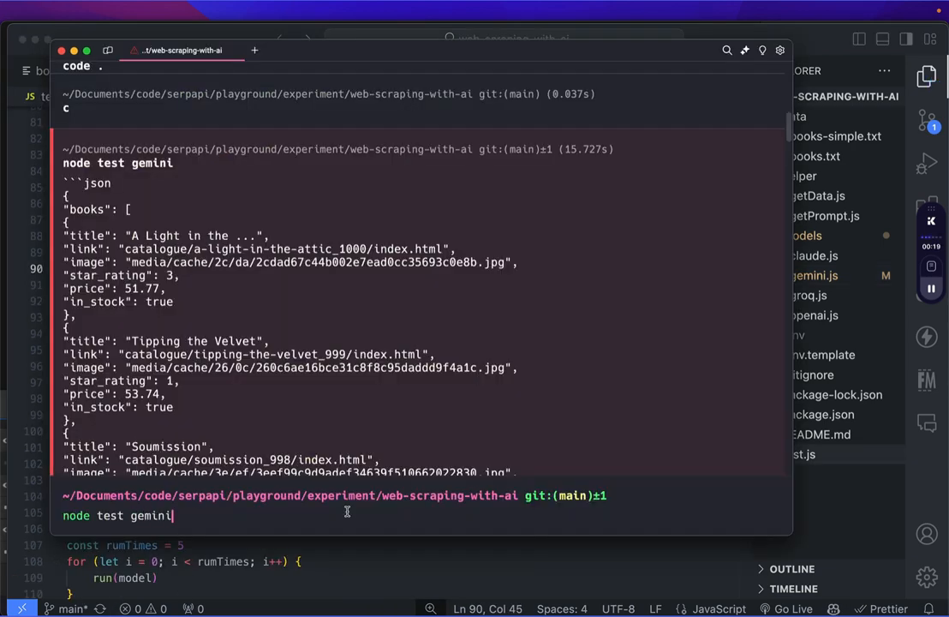
left_click(161, 70)
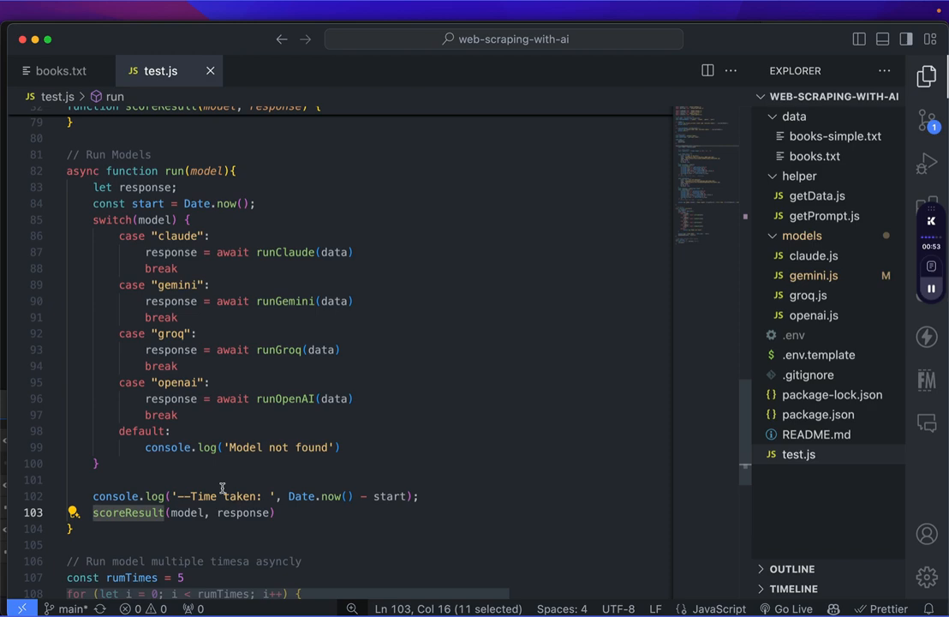
scroll("up", 3)
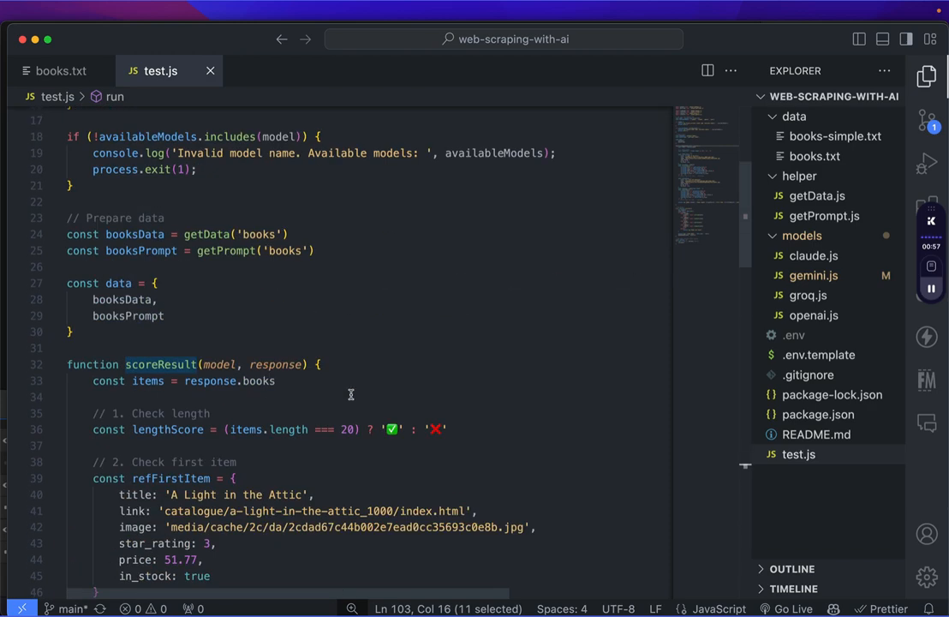
scroll("down", 3)
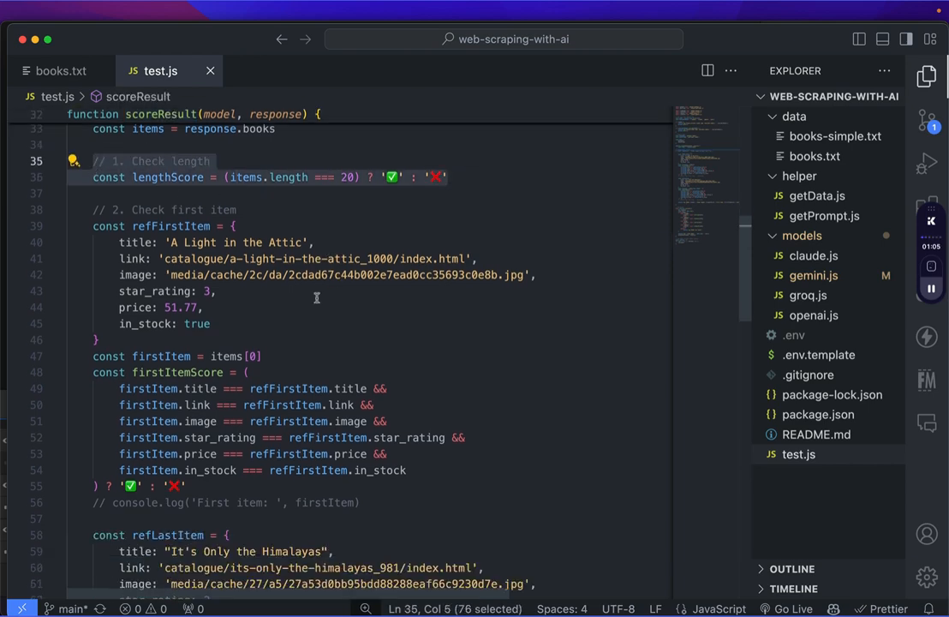
scroll("down", 3)
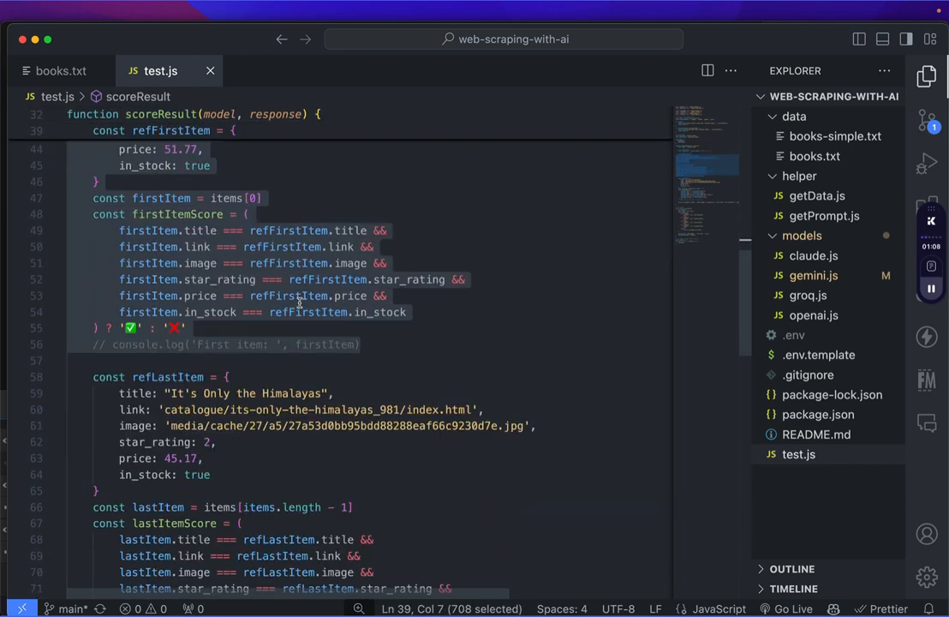
scroll("down", 3)
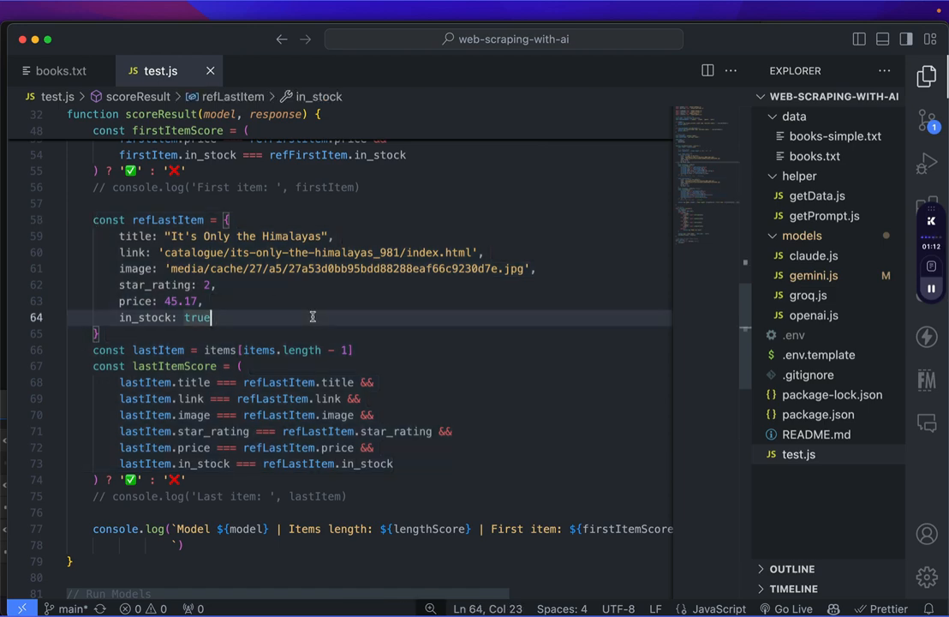
mouse_move(312, 334)
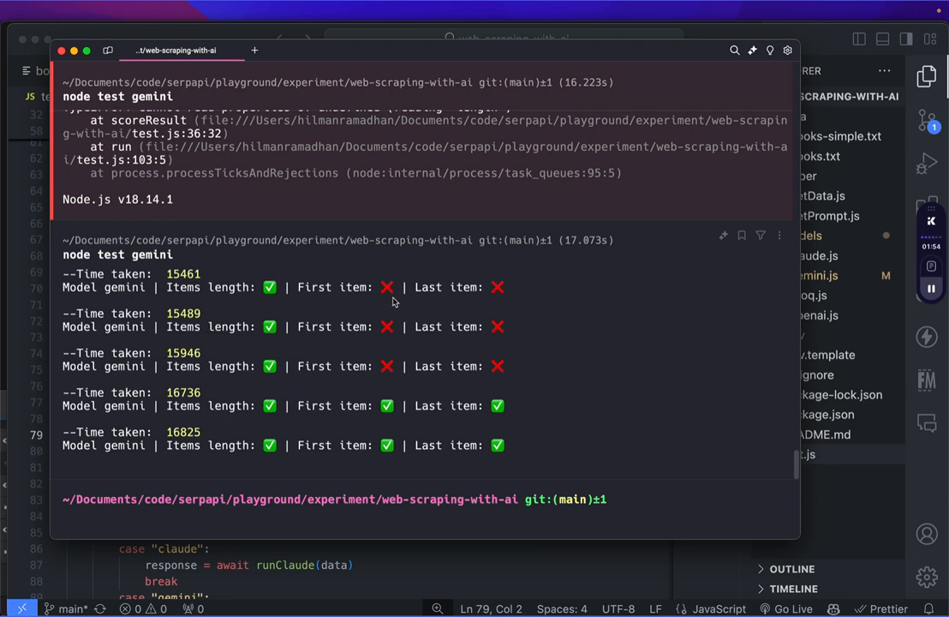
mouse_move(512, 320)
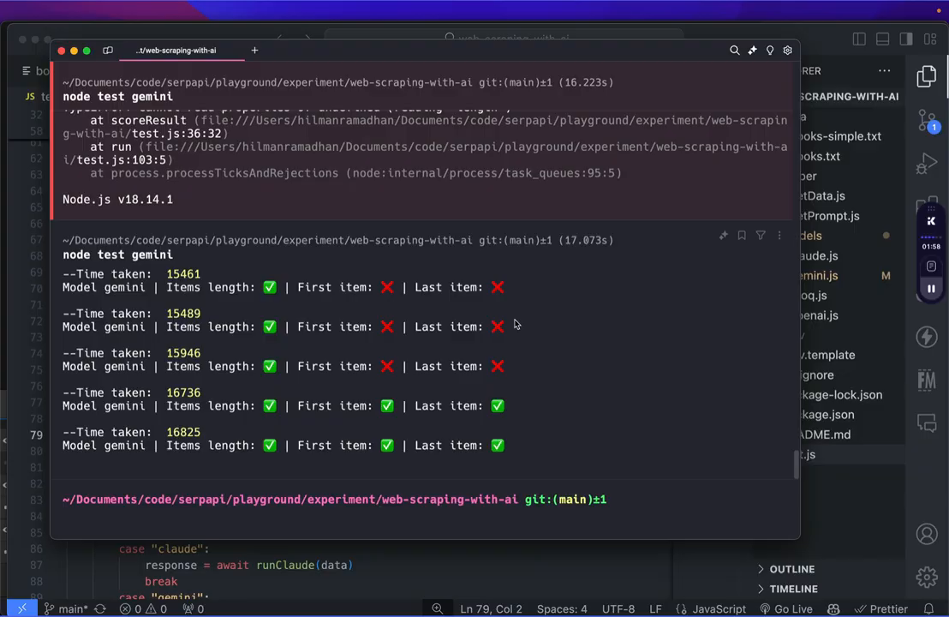
Review runOpenAI in models/openai.js with its Zod BooksFormat schema, then ready the terminal.
left_click(161, 71)
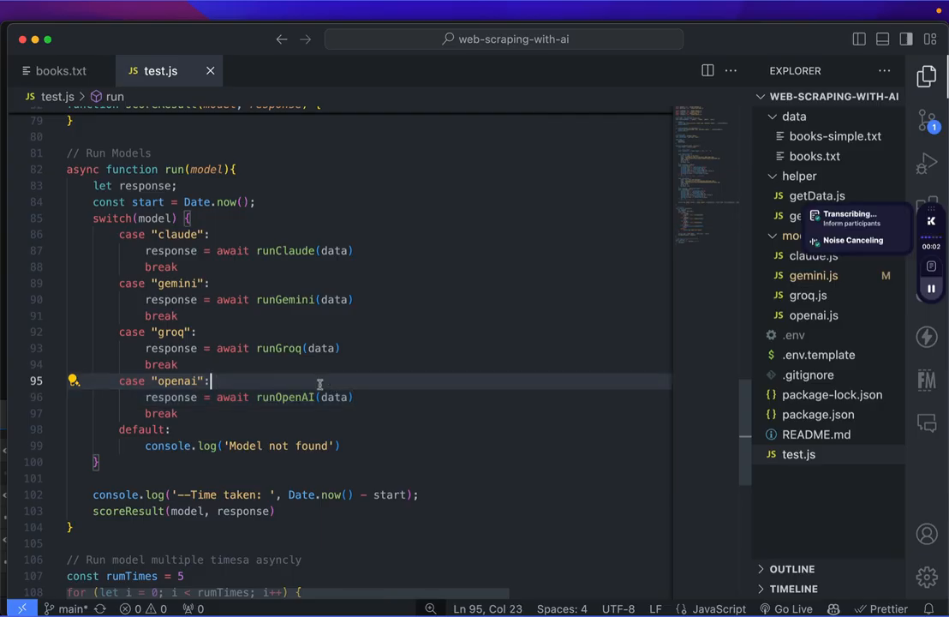
left_click(811, 315)
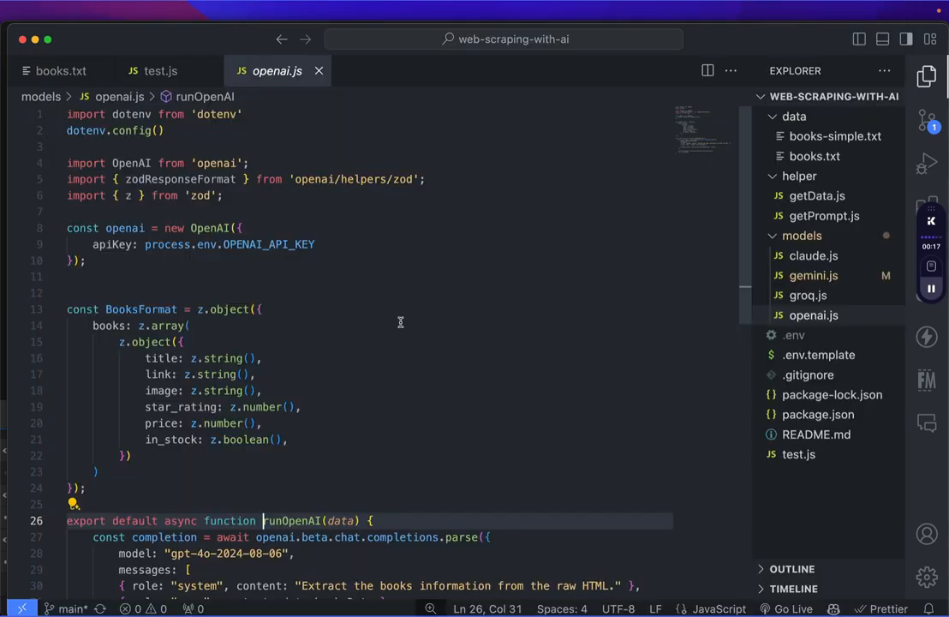
mouse_move(368, 322)
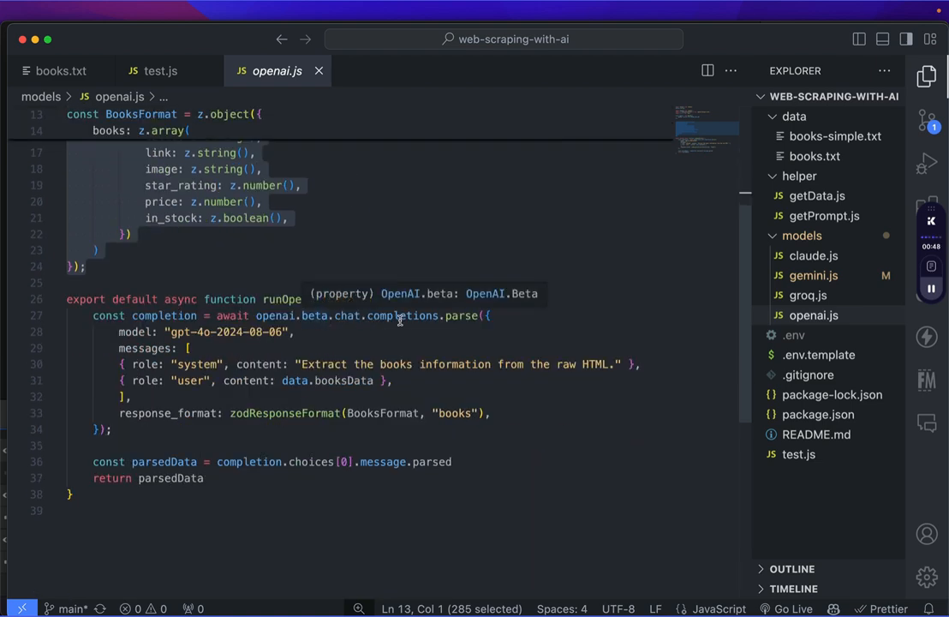
left_click(295, 332)
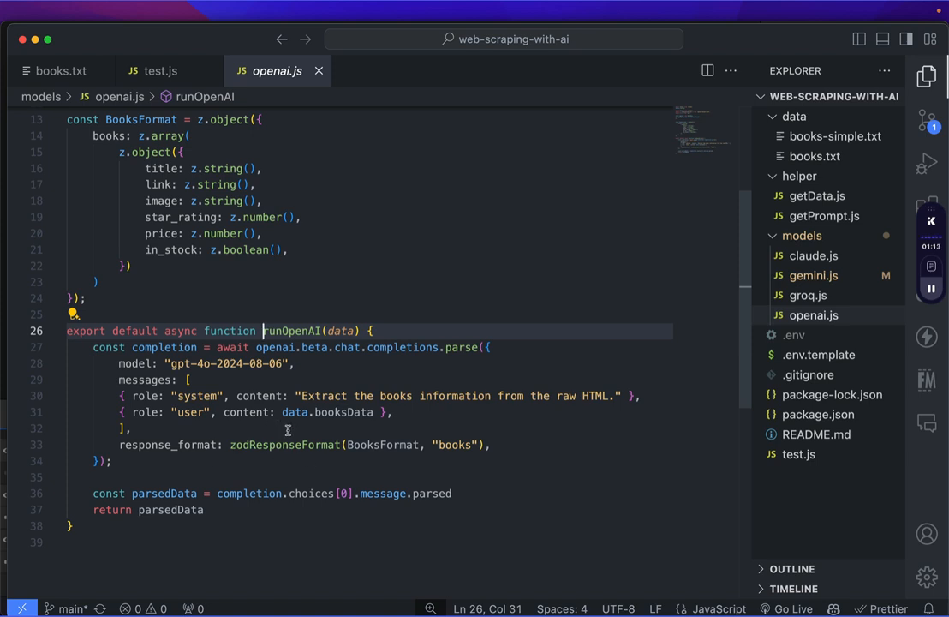
mouse_move(383, 445)
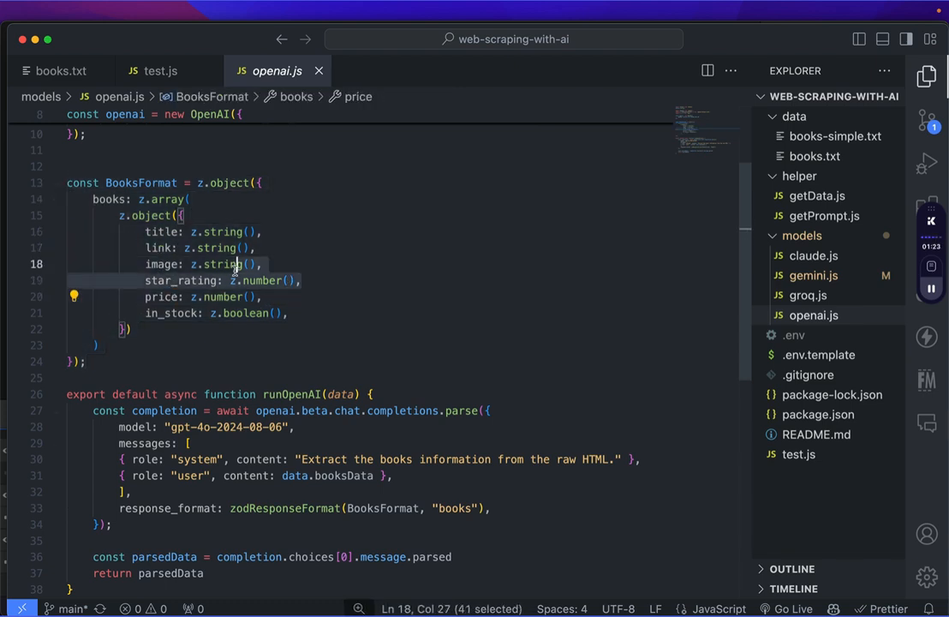
left_click(281, 233)
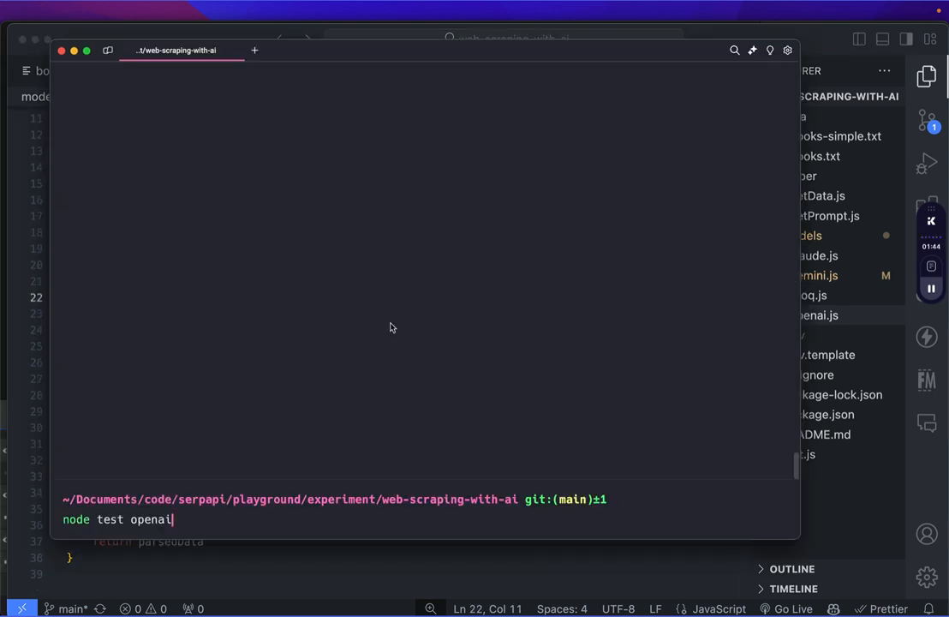
Run node test openai and get five timed score results.
key("Return")
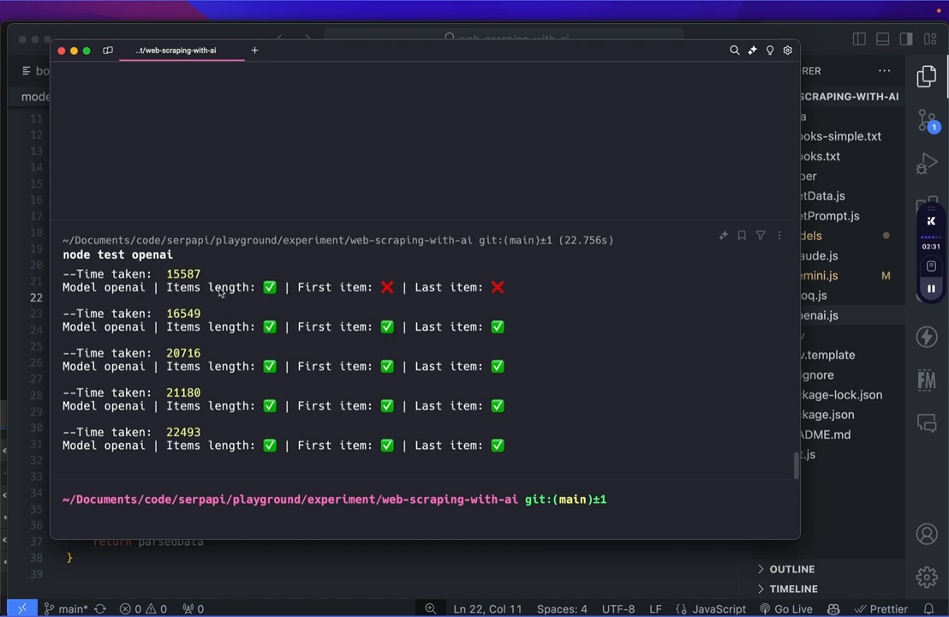
mouse_move(222, 435)
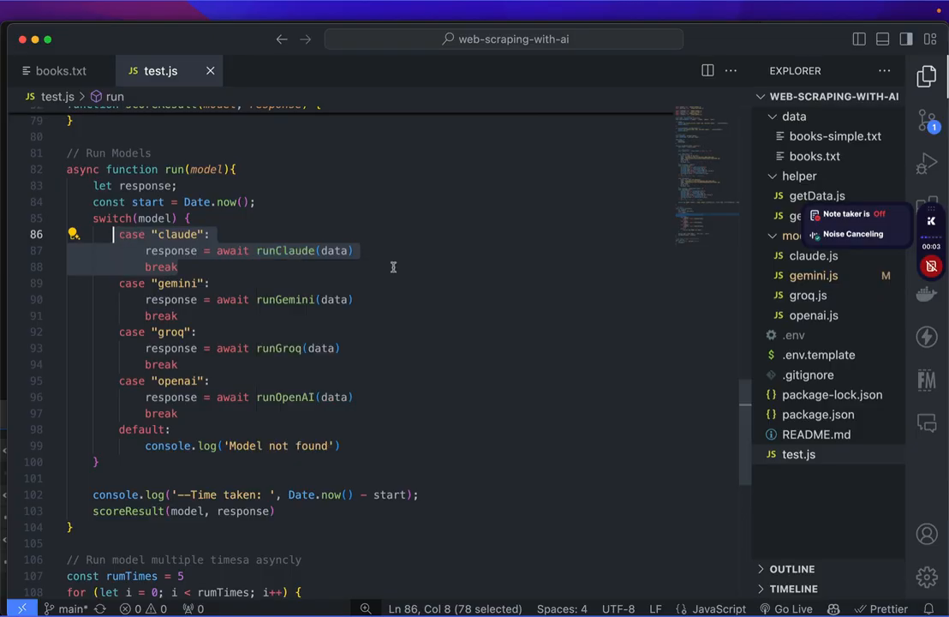
Review runClaude in claude.js and the getBooksPrompt helper it uses.
left_click(812, 256)
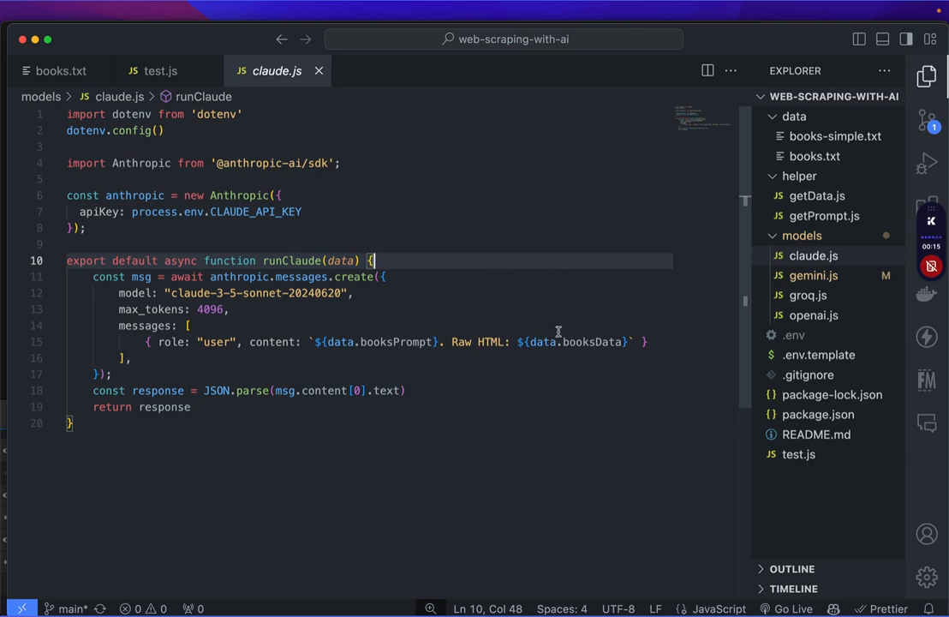
left_click(823, 216)
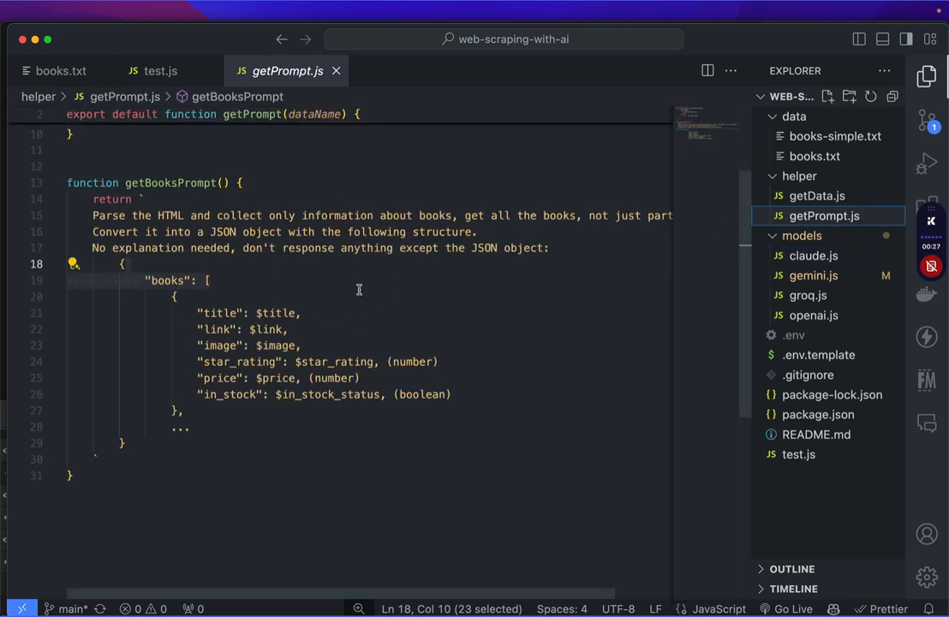
mouse_move(319, 225)
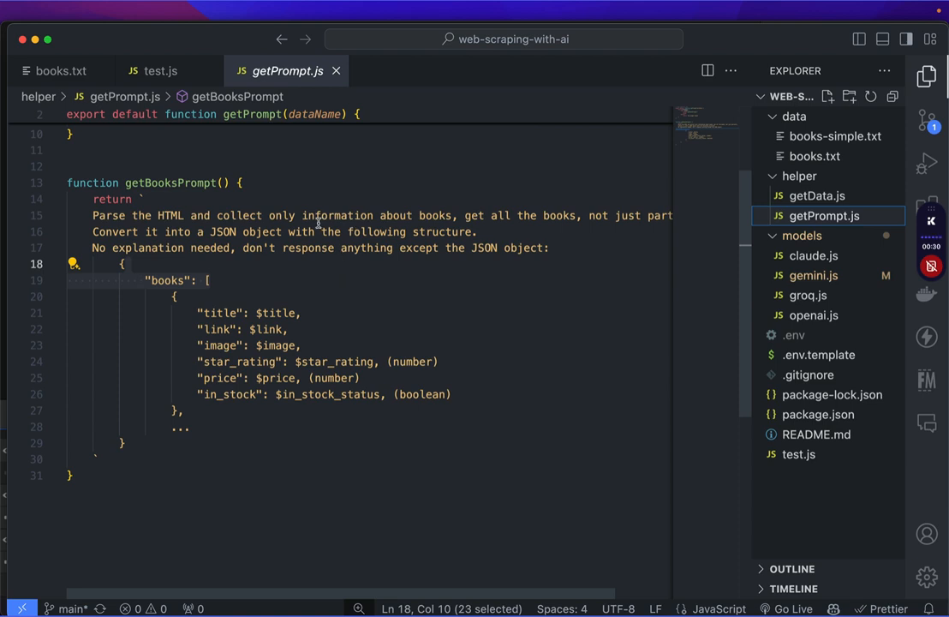
left_click(812, 256)
type("node test cla")
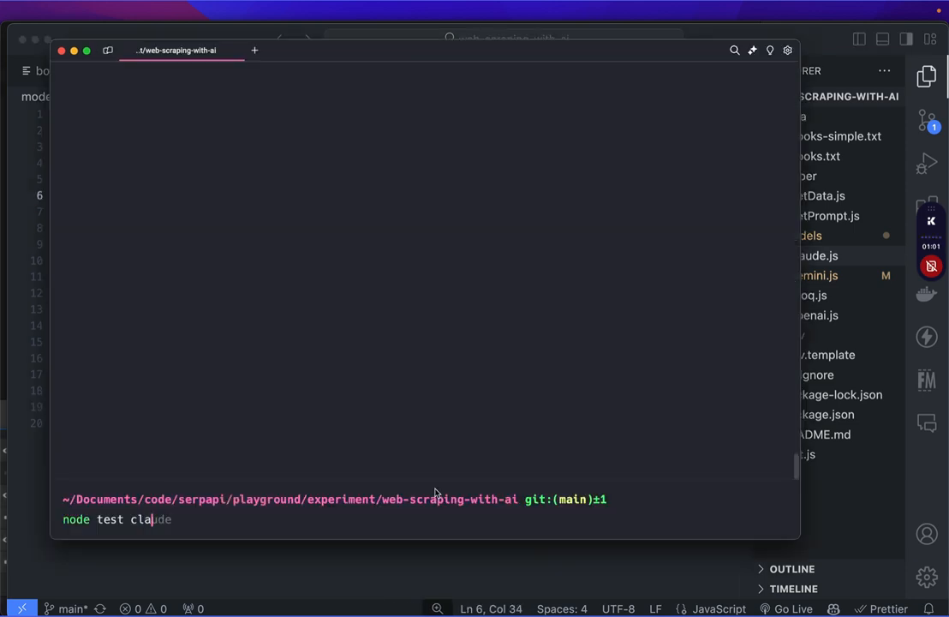
Run node test claude and get five timed runs with all item checks passing.
key("Return")
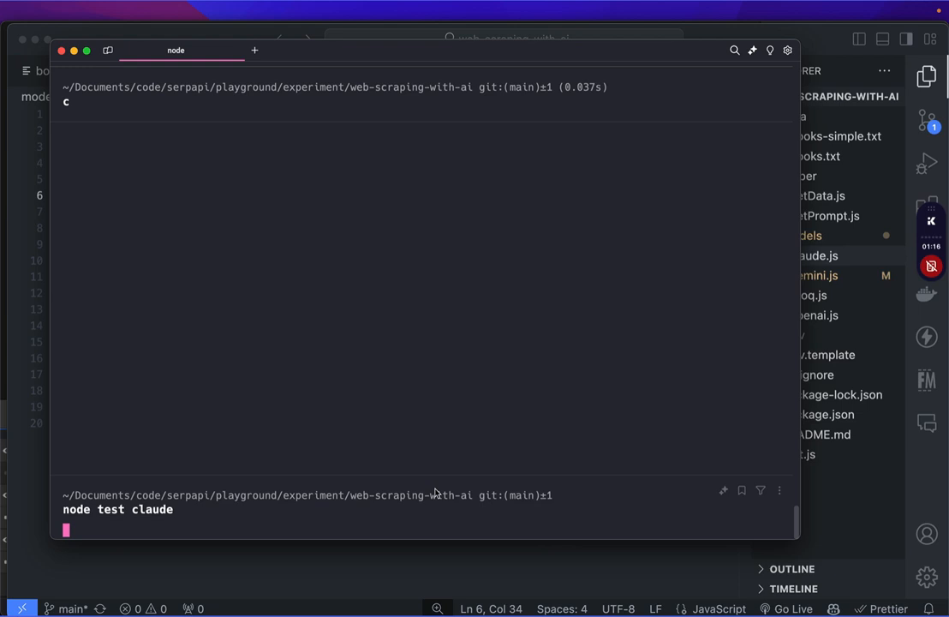
key("Return")
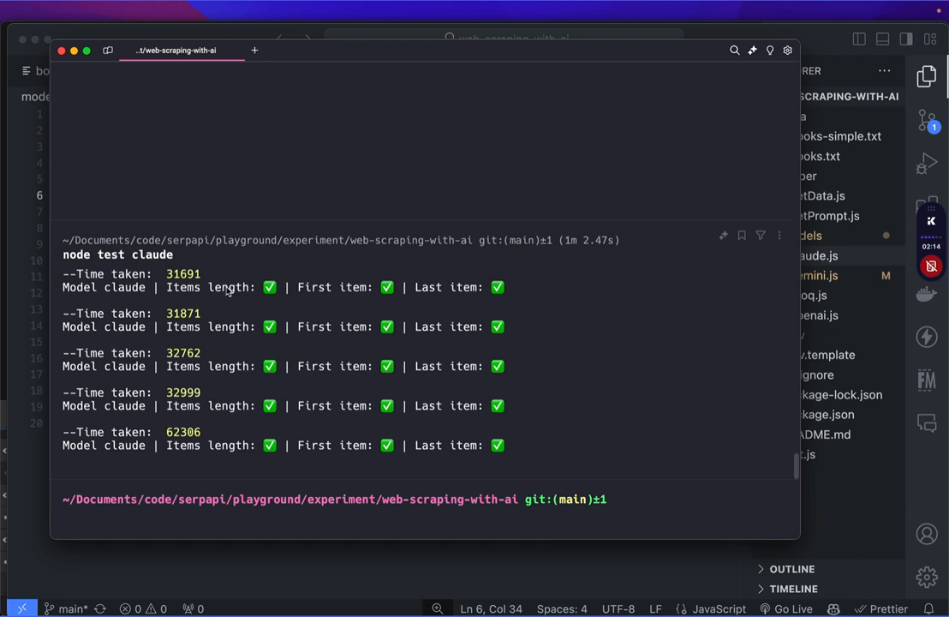
mouse_move(541, 430)
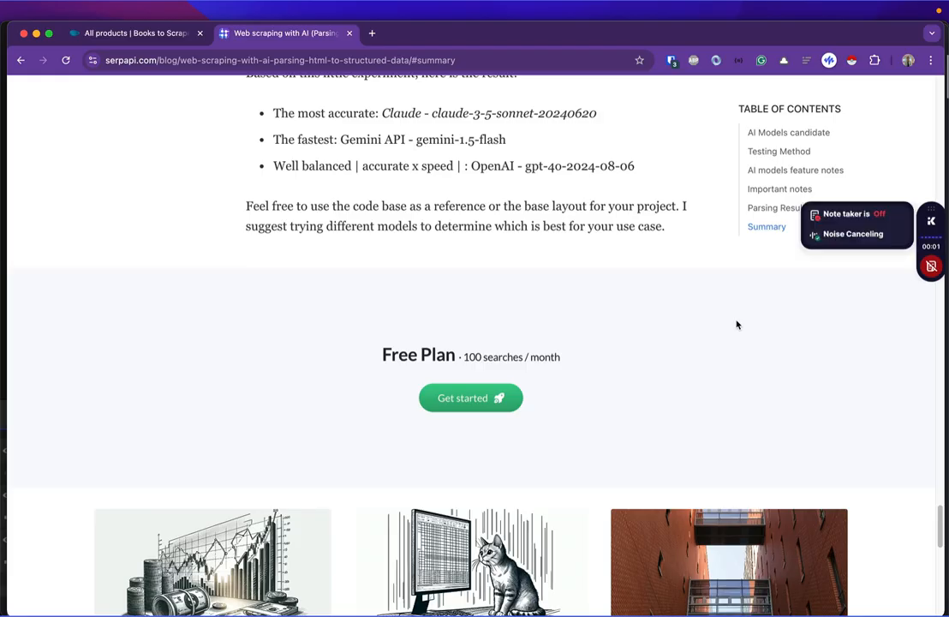
mouse_move(655, 276)
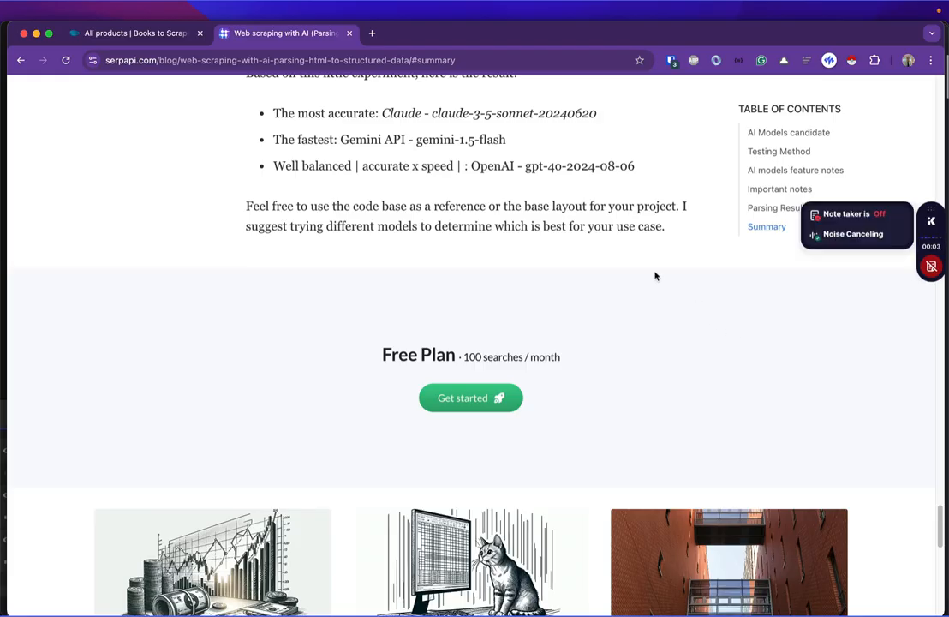
double_click(326, 113)
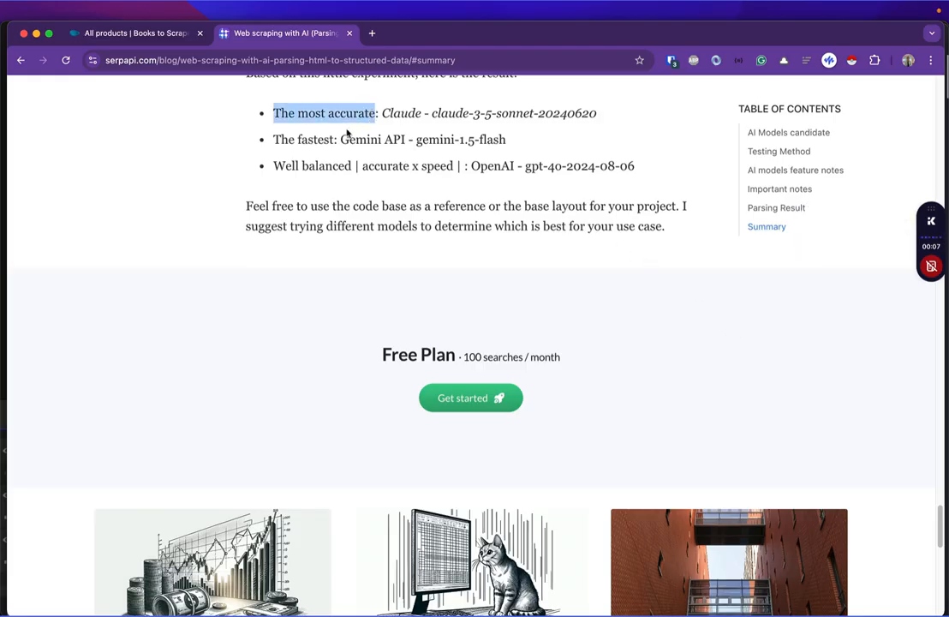
double_click(372, 138)
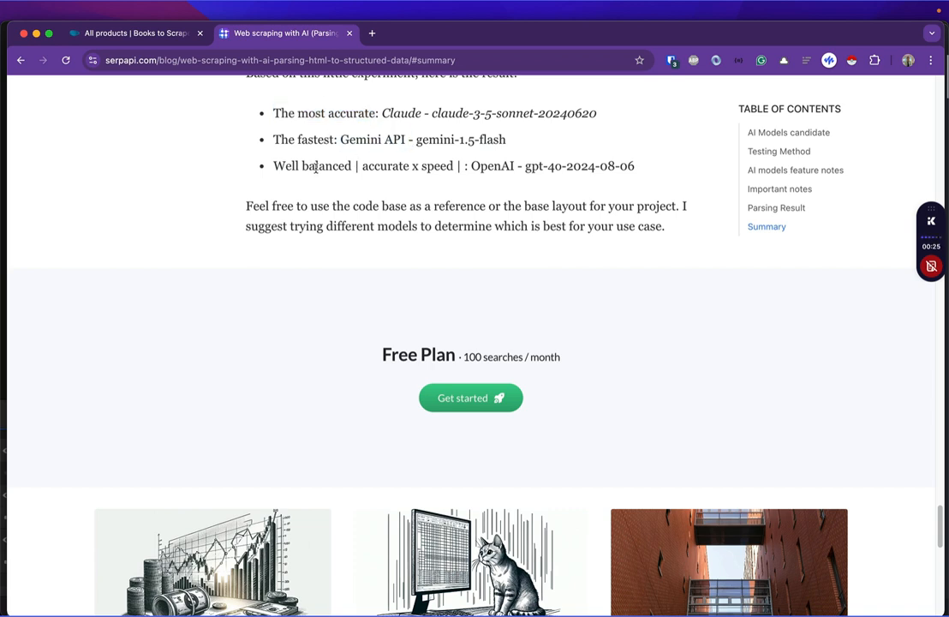
double_click(493, 164)
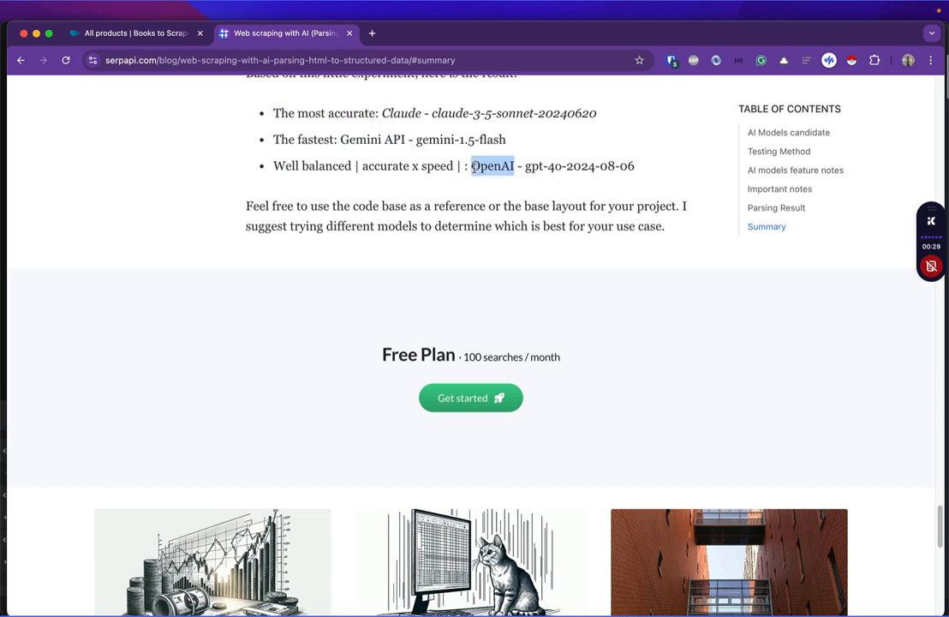